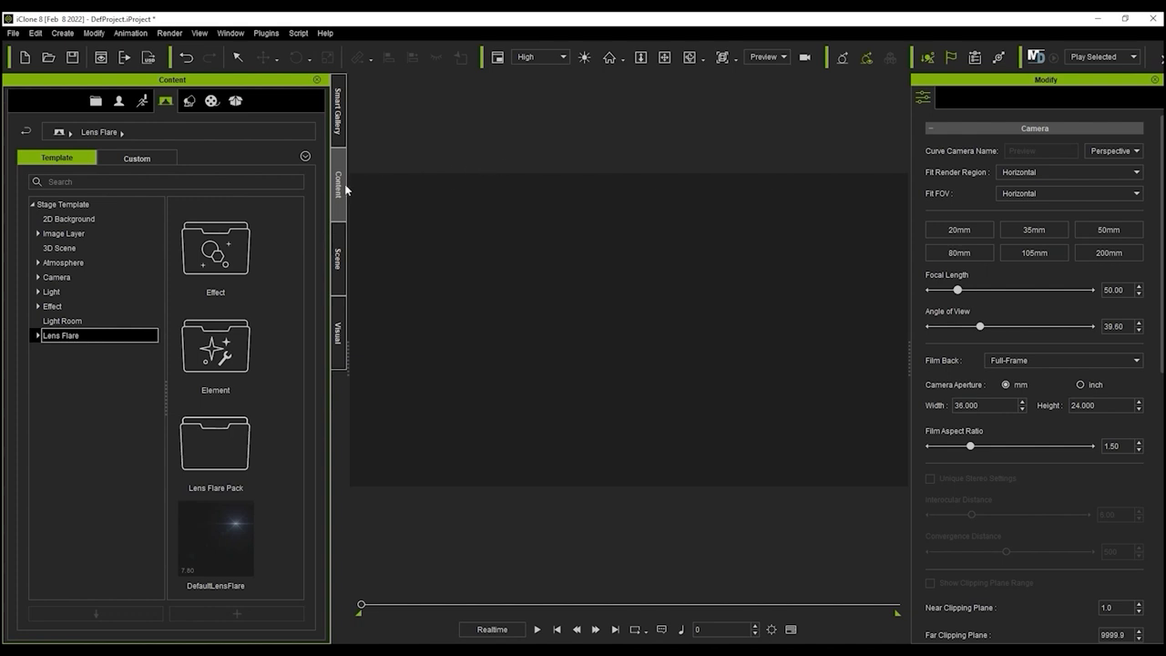
{"action": "mouse_move", "coordinate": [242, 140]}
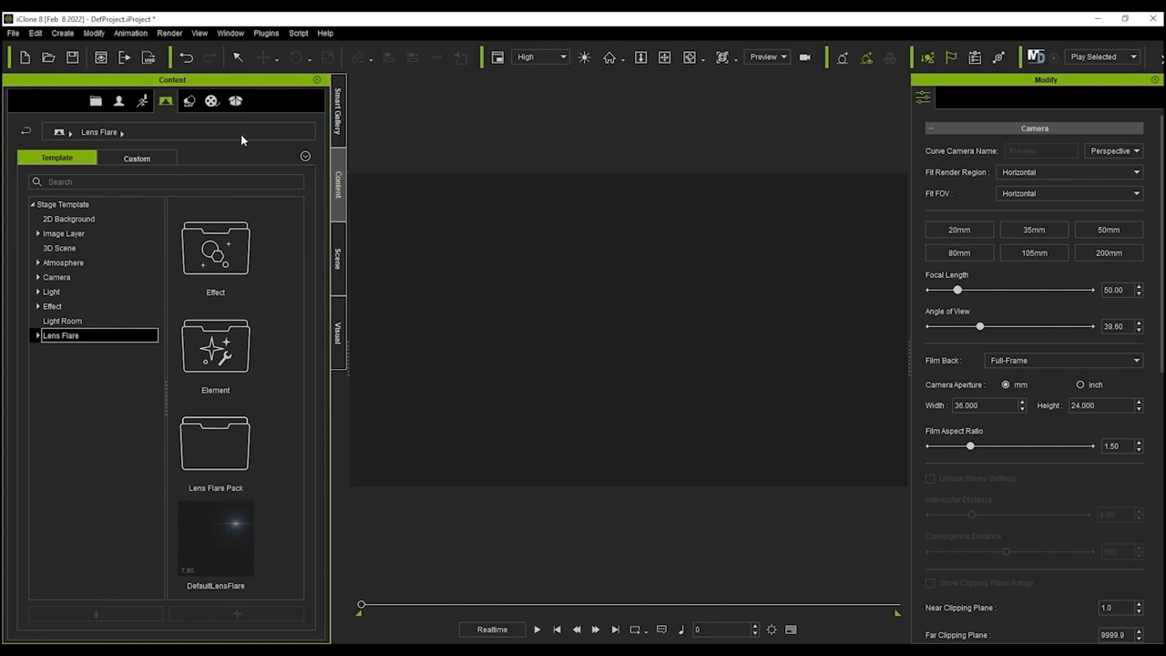
{"action": "mouse_move", "coordinate": [165, 100]}
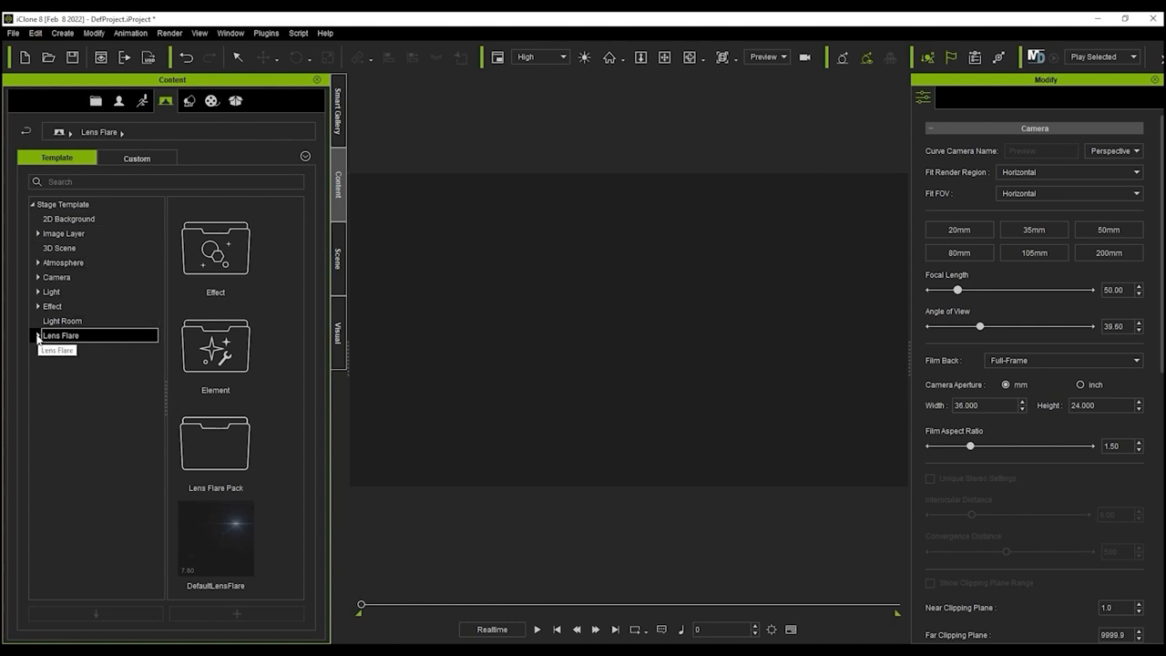
Expand Lens Flare > Lens Flare Pack to reveal the Outdoor sunlight flare presets.
{"action": "left_click", "coordinate": [38, 335]}
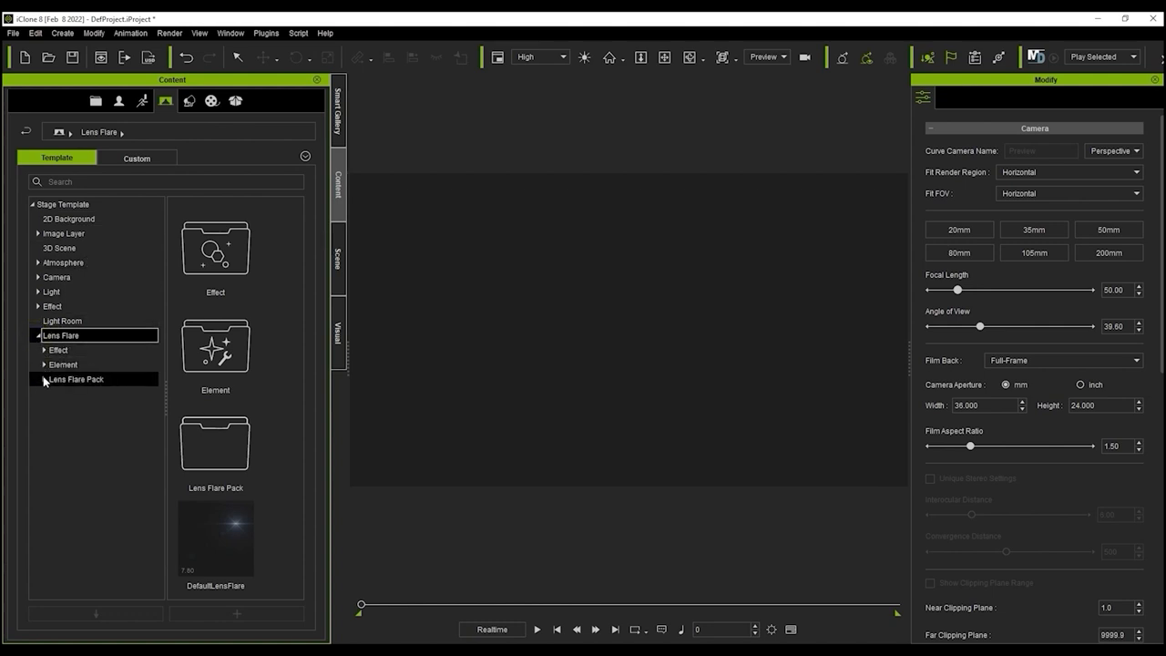
{"action": "left_click", "coordinate": [45, 378]}
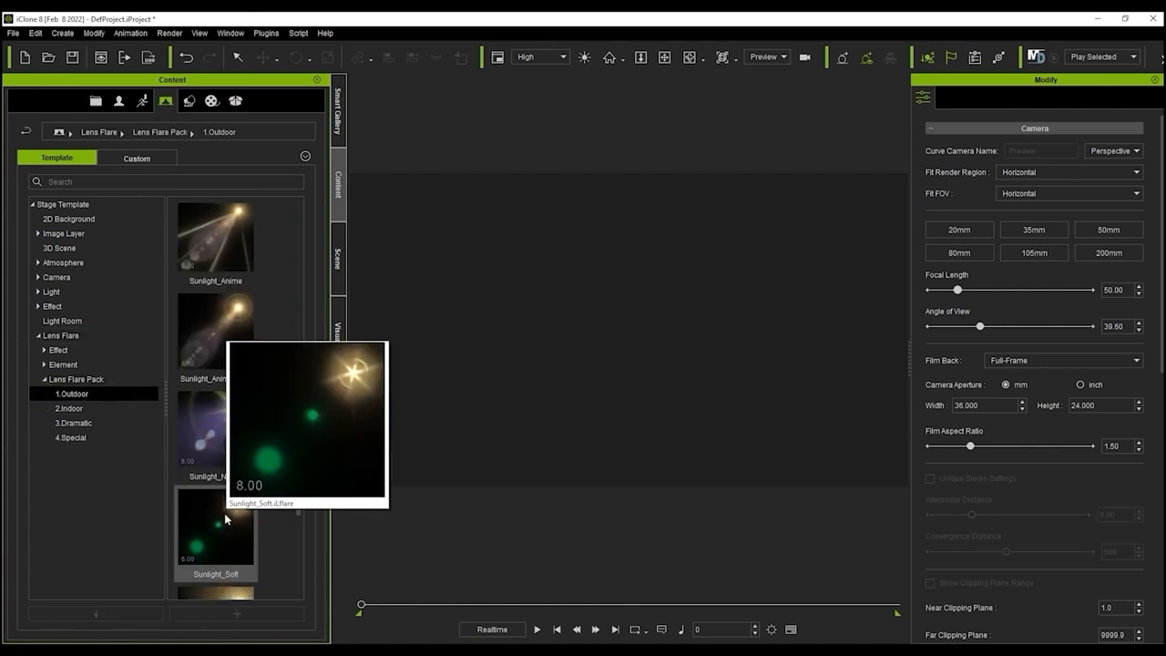
Add Sunlight_Soft to the scene, shift it upper right, and show its global settings.
{"action": "double_click", "coordinate": [215, 526]}
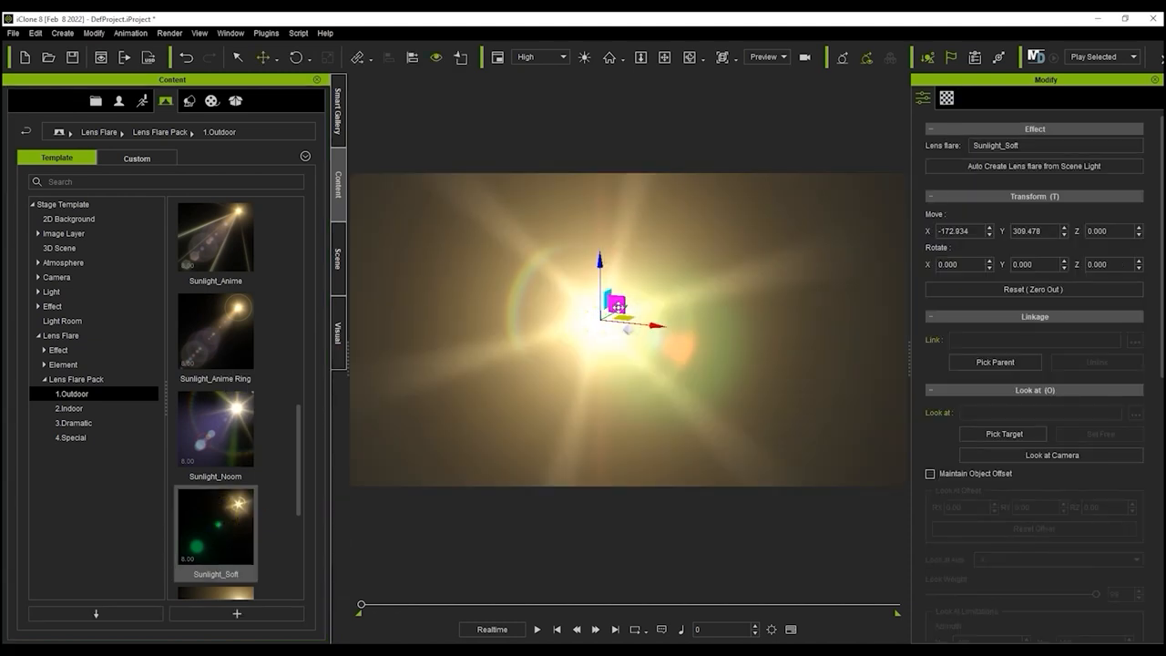
{"action": "left_click_drag", "start_coordinate": [619, 305], "coordinate": [756, 241]}
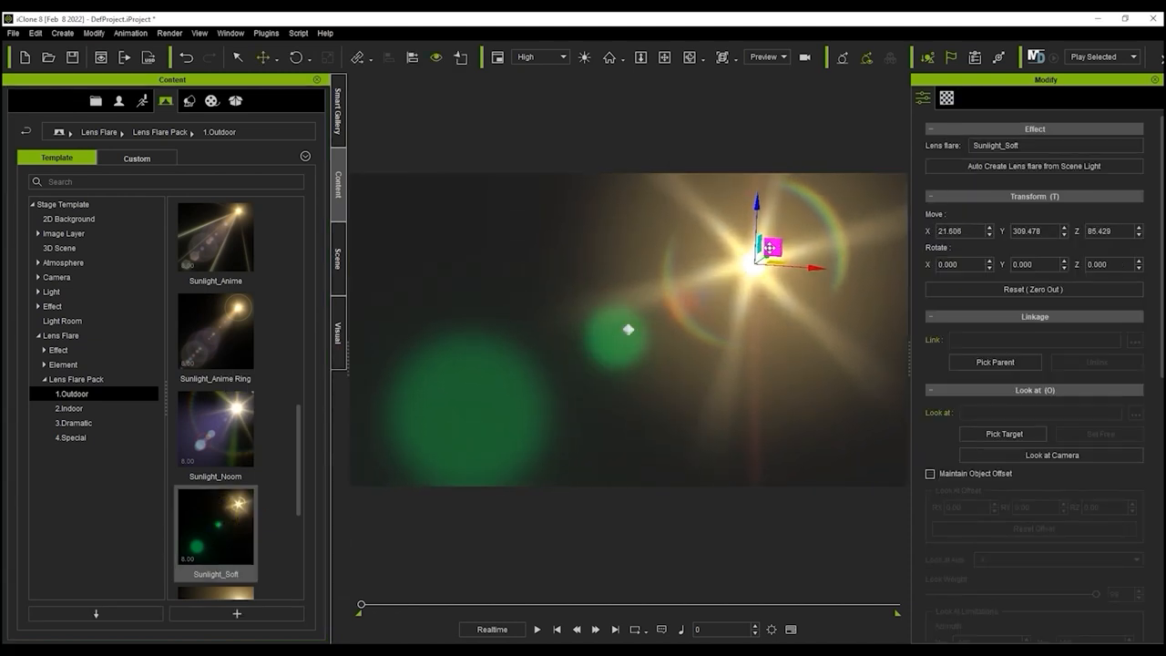
{"action": "left_click", "coordinate": [946, 98]}
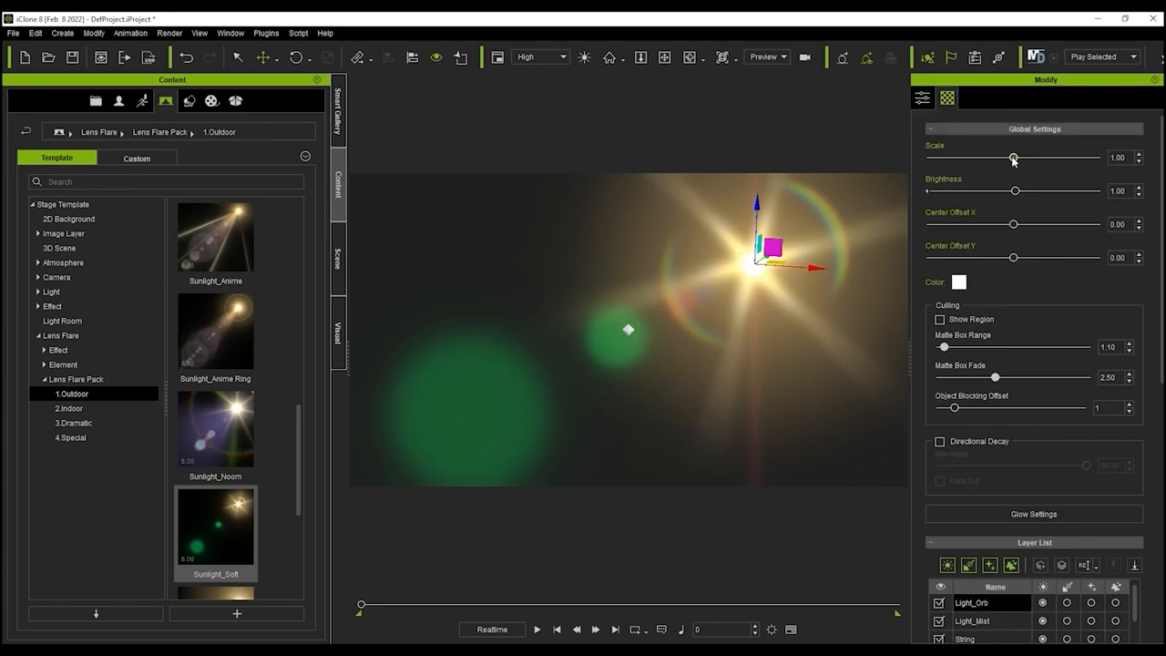
Set flare scale 1.02, brightness 0.87, center offset Y -0.01, and open the tint colour chooser.
{"action": "left_click_drag", "start_coordinate": [1010, 158], "coordinate": [1015, 157]}
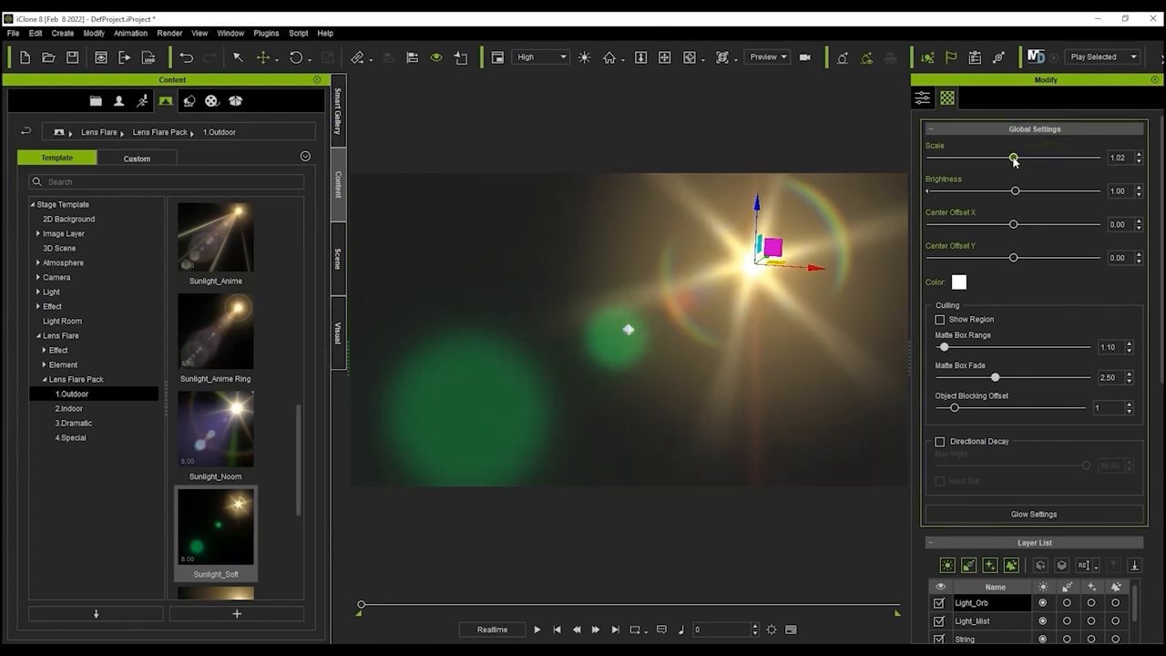
{"action": "left_click_drag", "start_coordinate": [1014, 190], "coordinate": [1037, 190]}
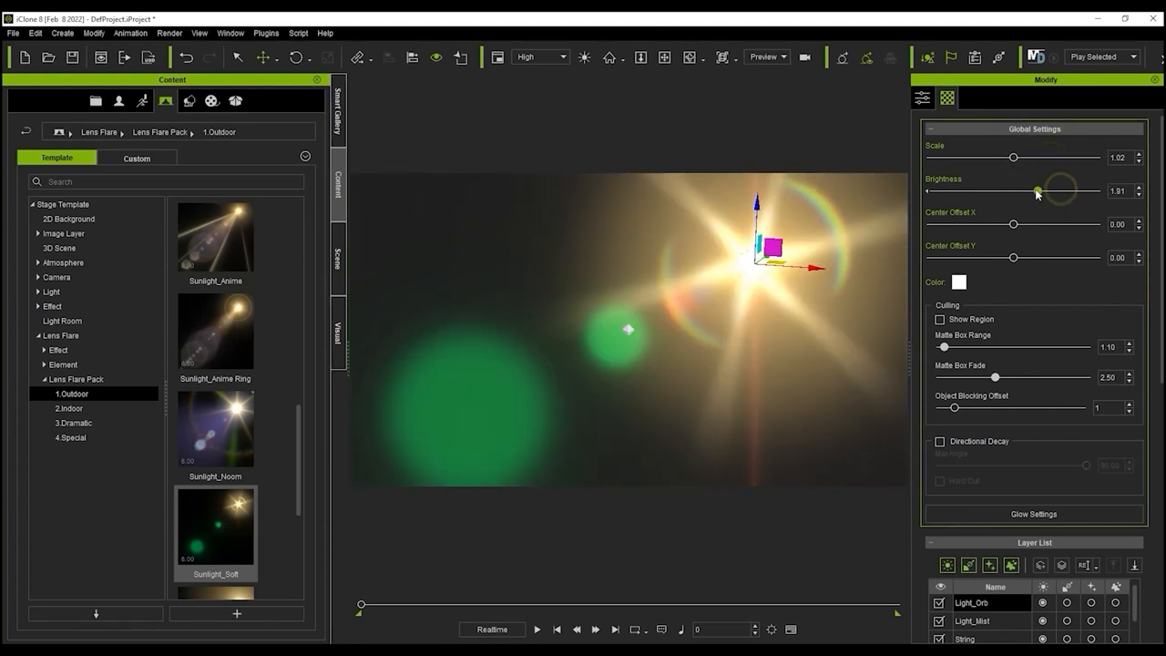
{"action": "left_click_drag", "start_coordinate": [1035, 191], "coordinate": [1035, 190]}
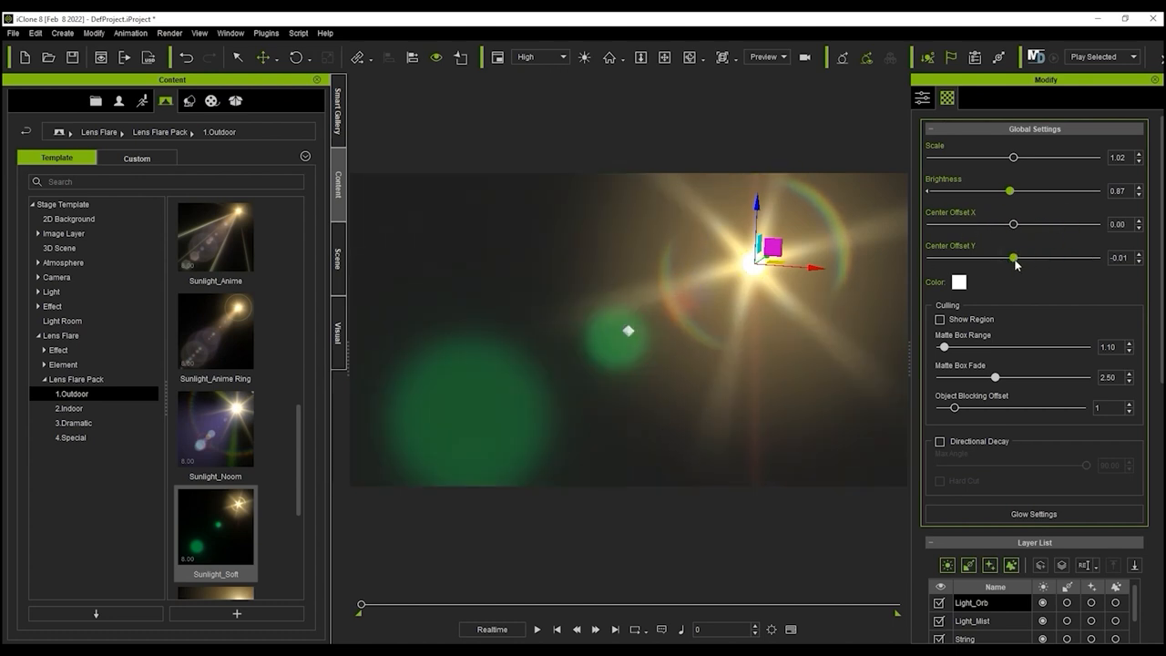
{"action": "left_click", "coordinate": [958, 282]}
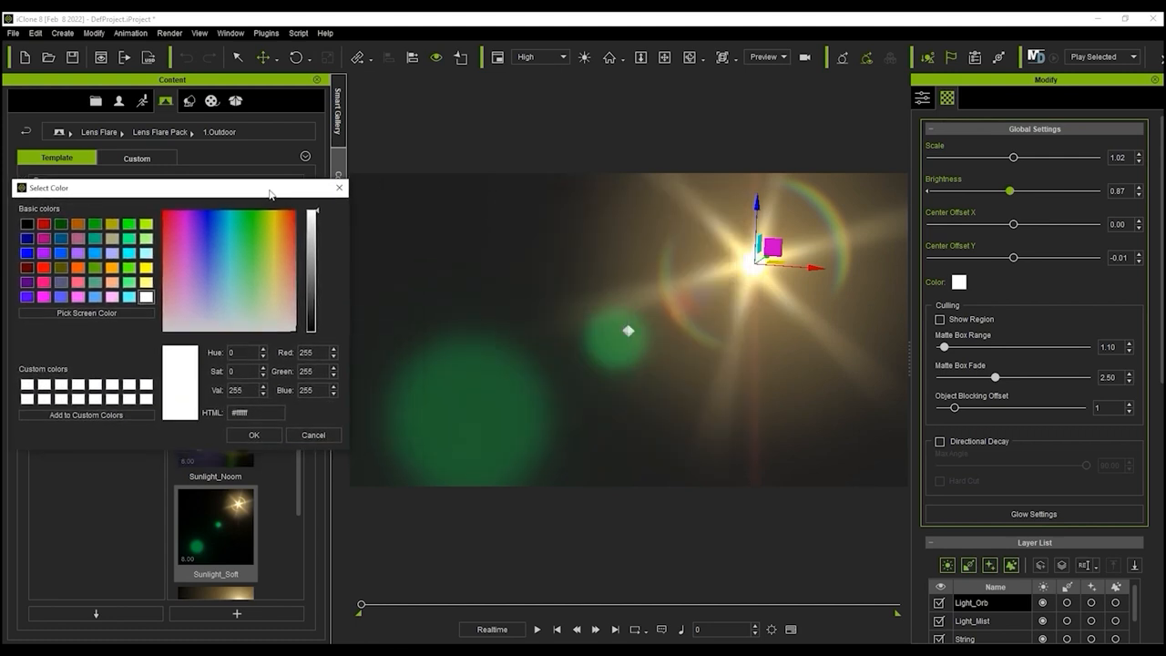
Preview purple and cyan tints, then cancel to keep the original warm colours.
{"action": "left_click", "coordinate": [77, 253]}
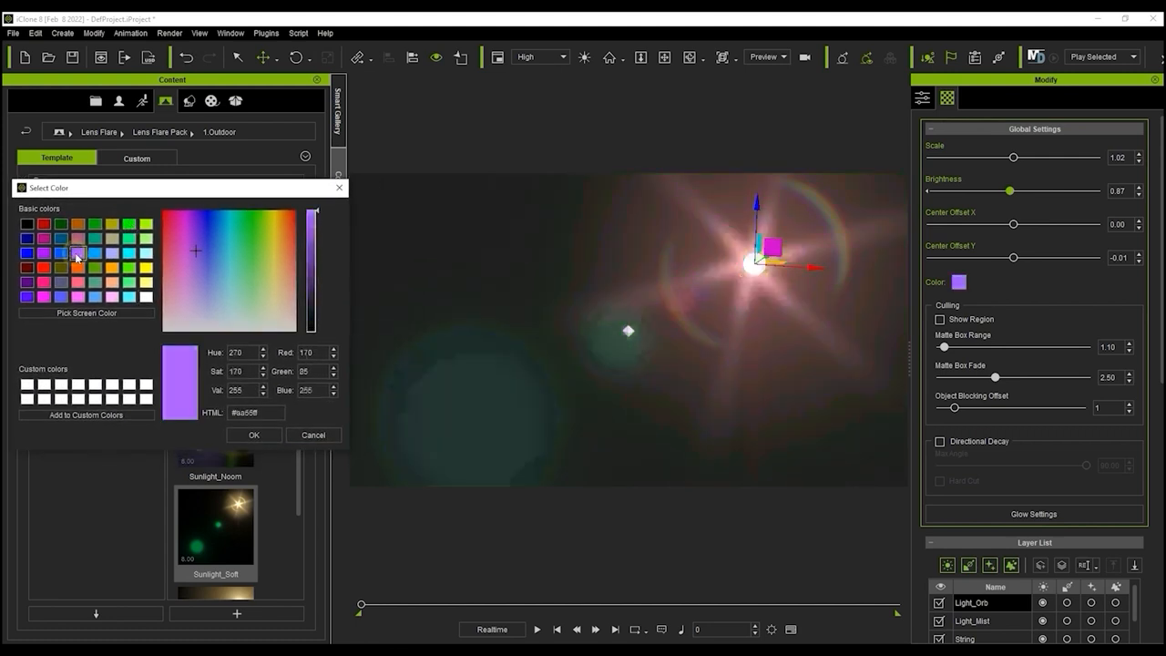
{"action": "left_click", "coordinate": [128, 296]}
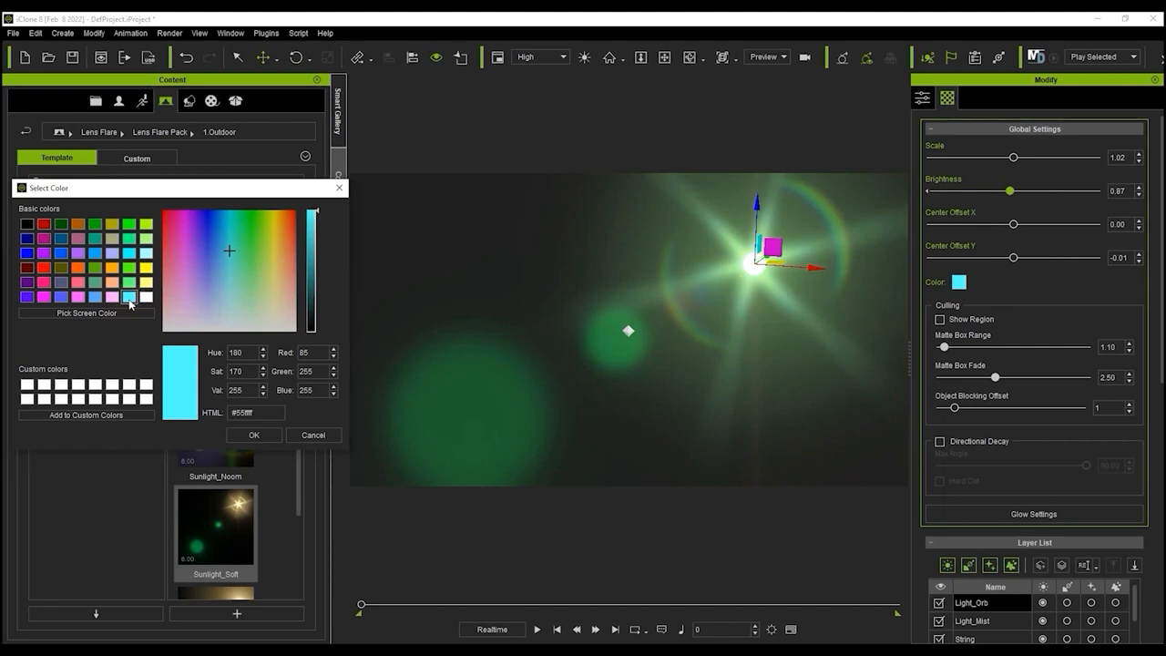
{"action": "left_click", "coordinate": [312, 435]}
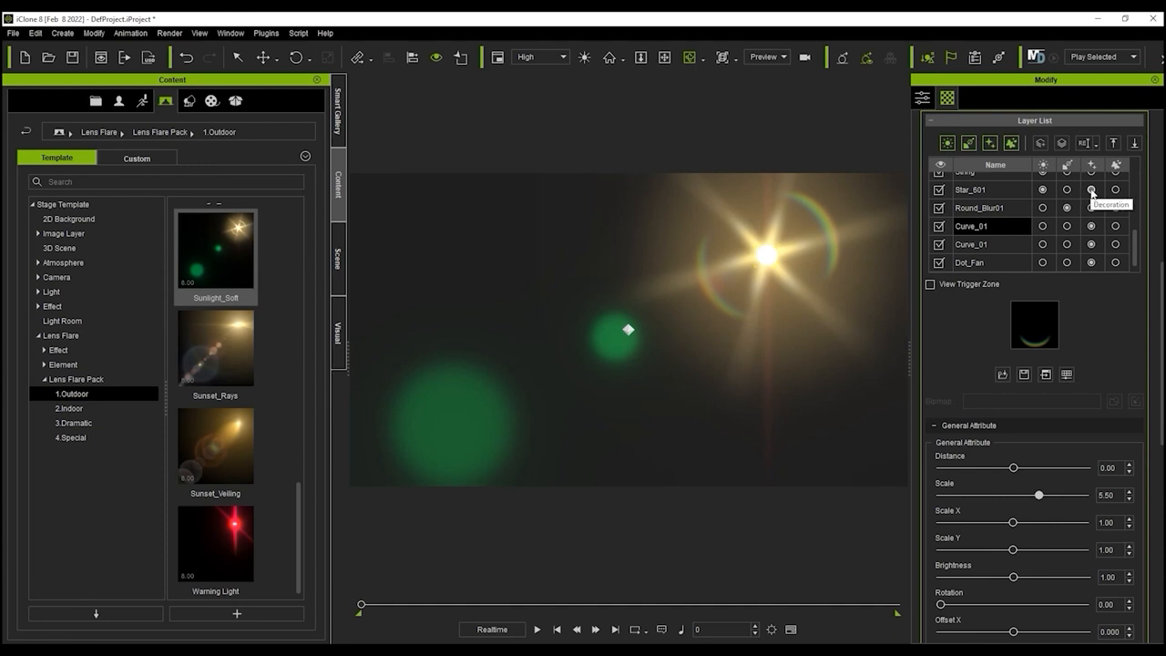
Select the Star_601 element in the flare's Layer List.
{"action": "left_click", "coordinate": [979, 190]}
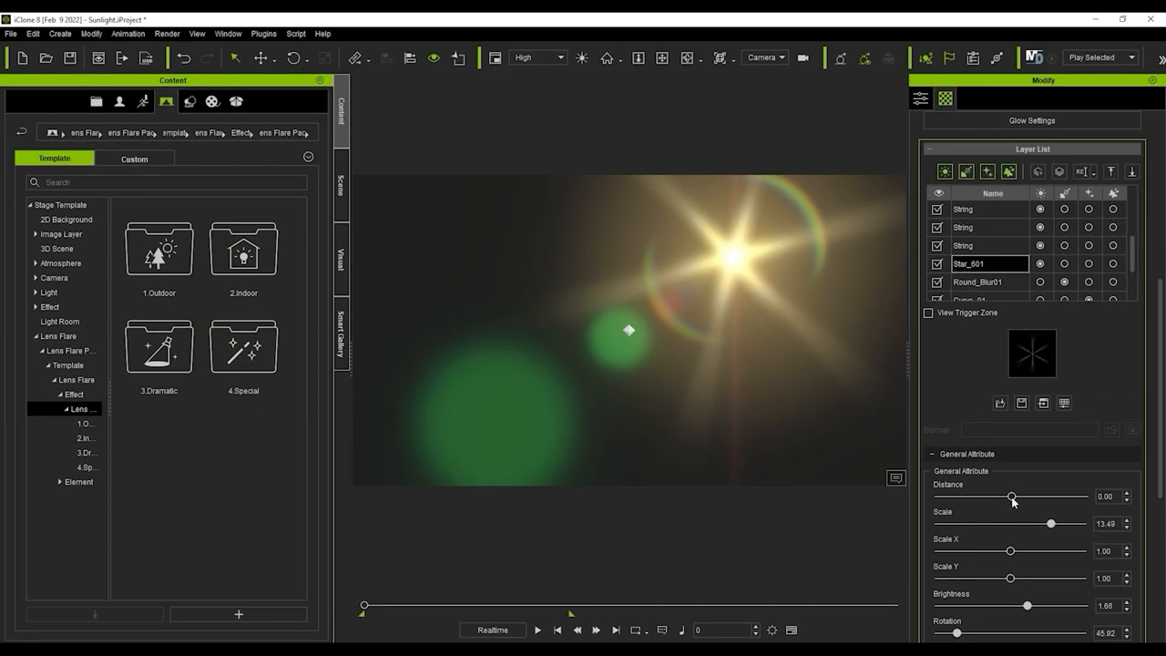
Set Star_601 scale to 12.30 and brightness to 3.47, and adjust its rotation.
{"action": "left_click_drag", "start_coordinate": [1051, 523], "coordinate": [1062, 523]}
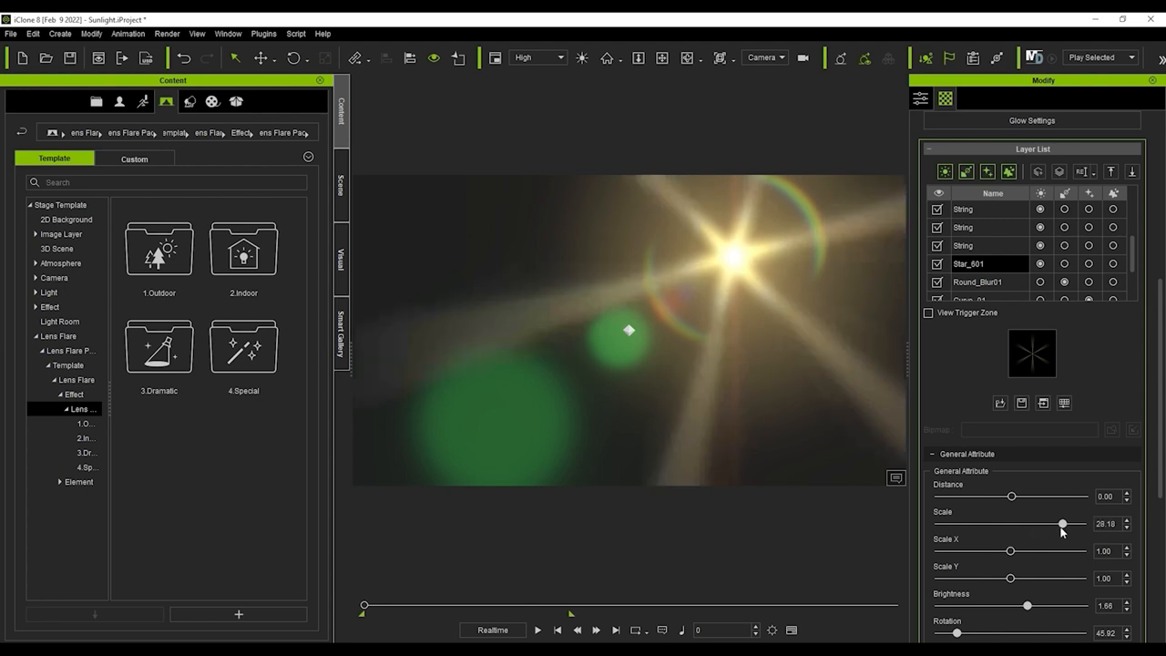
{"action": "left_click_drag", "start_coordinate": [1061, 524], "coordinate": [1075, 523]}
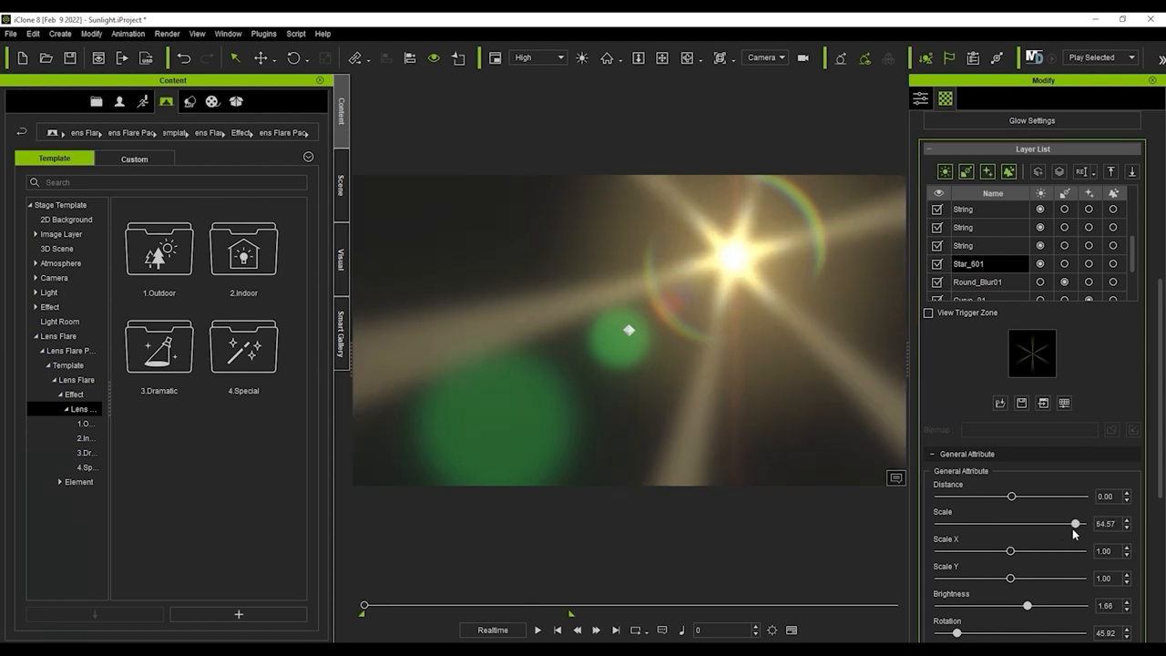
{"action": "left_click_drag", "start_coordinate": [1074, 523], "coordinate": [1047, 523]}
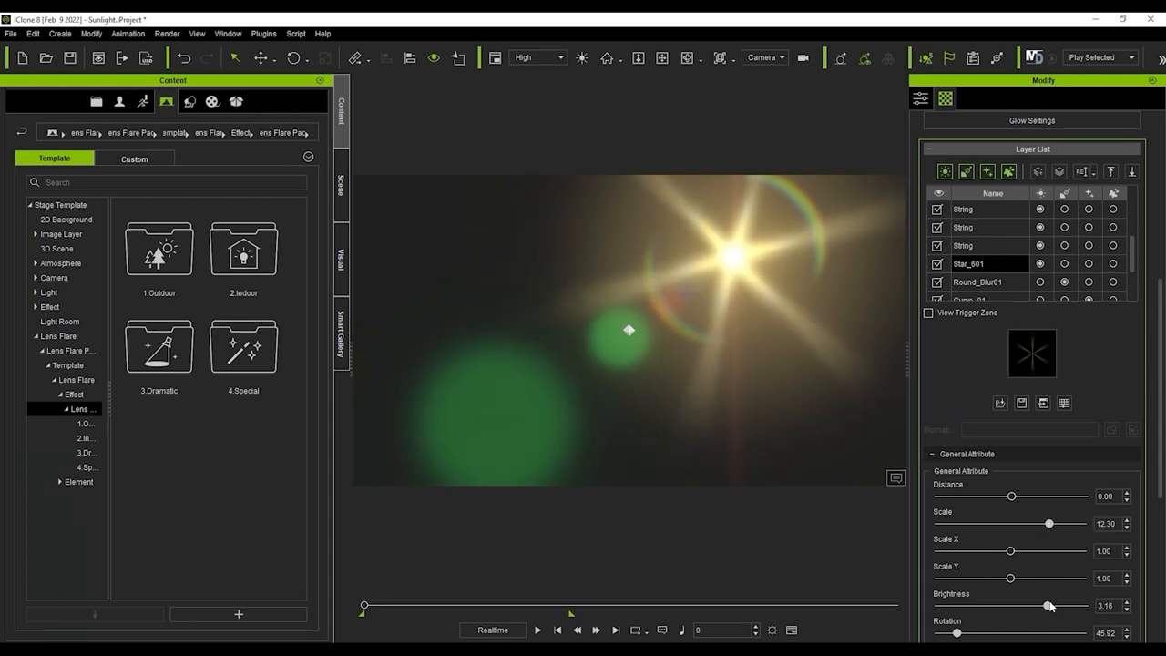
{"action": "left_click_drag", "start_coordinate": [1049, 605], "coordinate": [1023, 606]}
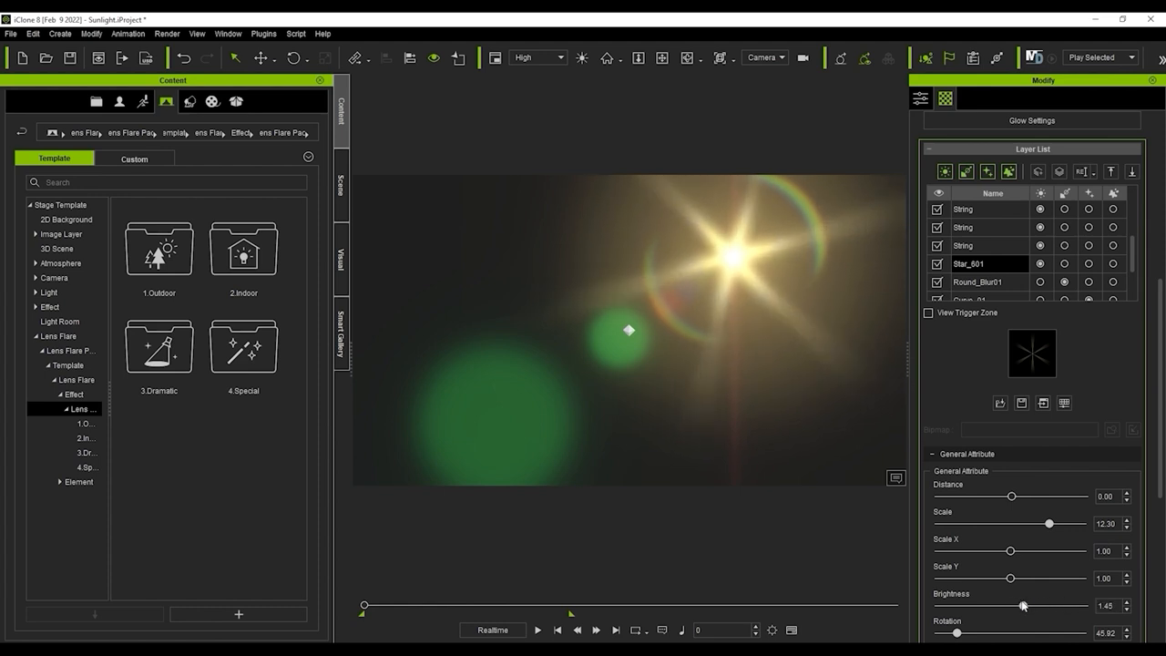
{"action": "left_click_drag", "start_coordinate": [1022, 605], "coordinate": [1050, 605]}
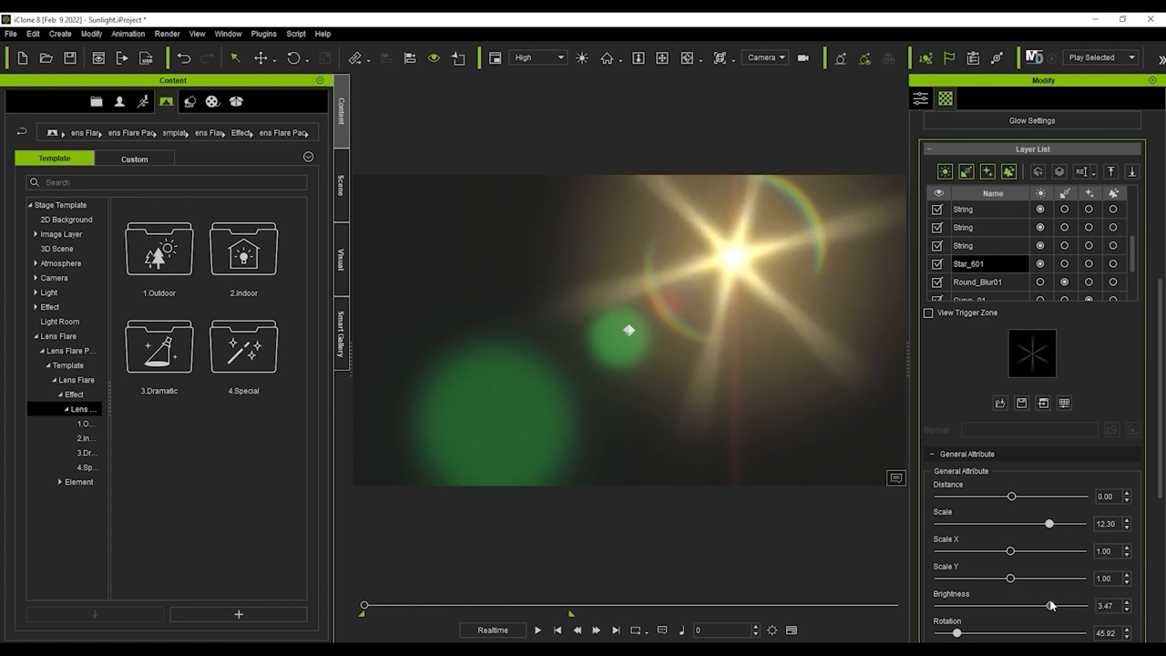
{"action": "scroll", "scroll_direction": "down", "scroll_amount": 3}
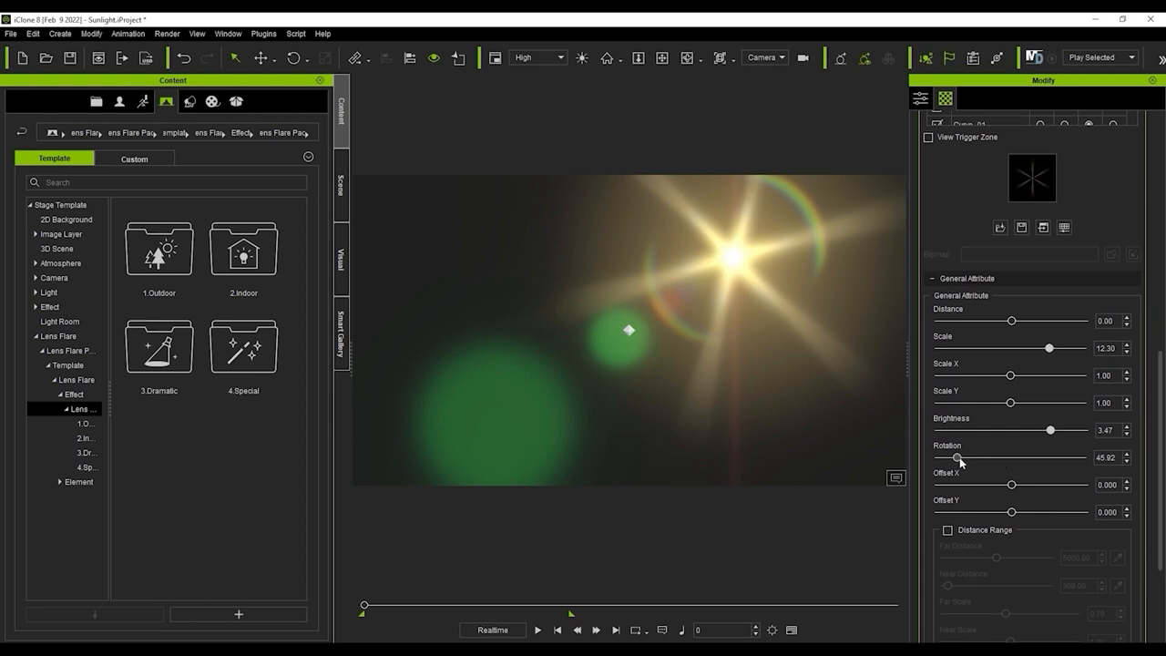
{"action": "left_click_drag", "start_coordinate": [958, 457], "coordinate": [947, 457]}
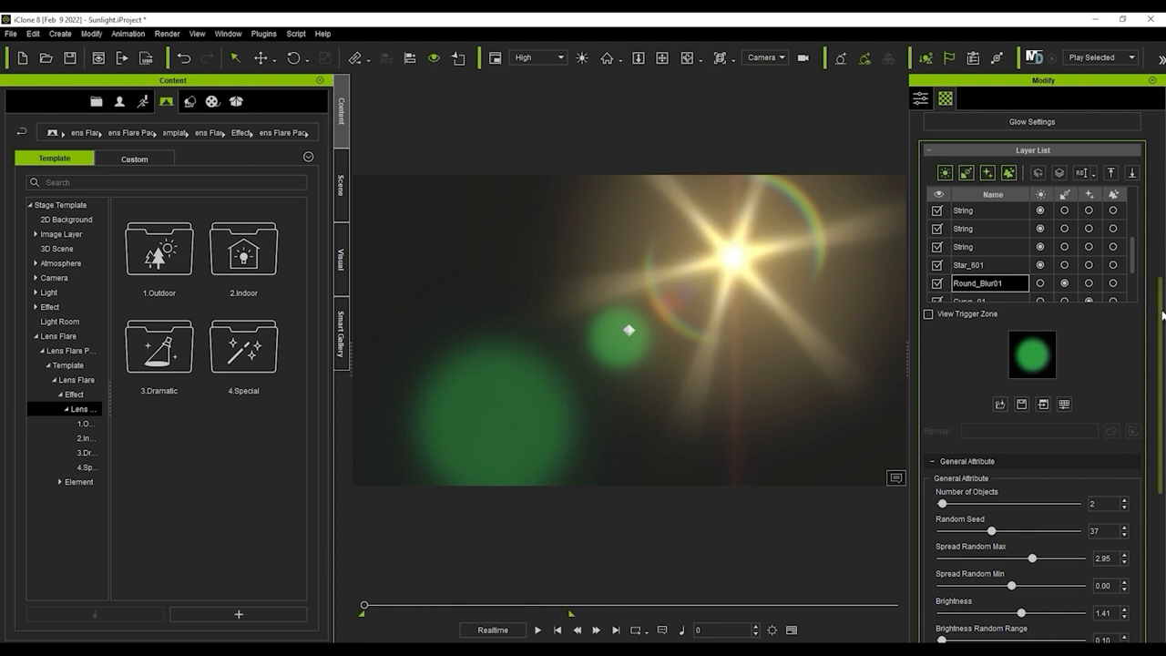
Give Round_Blur01 five orbs, random seed 21 and Spread Random Max 2.84.
{"action": "scroll", "scroll_direction": "down", "scroll_amount": 3}
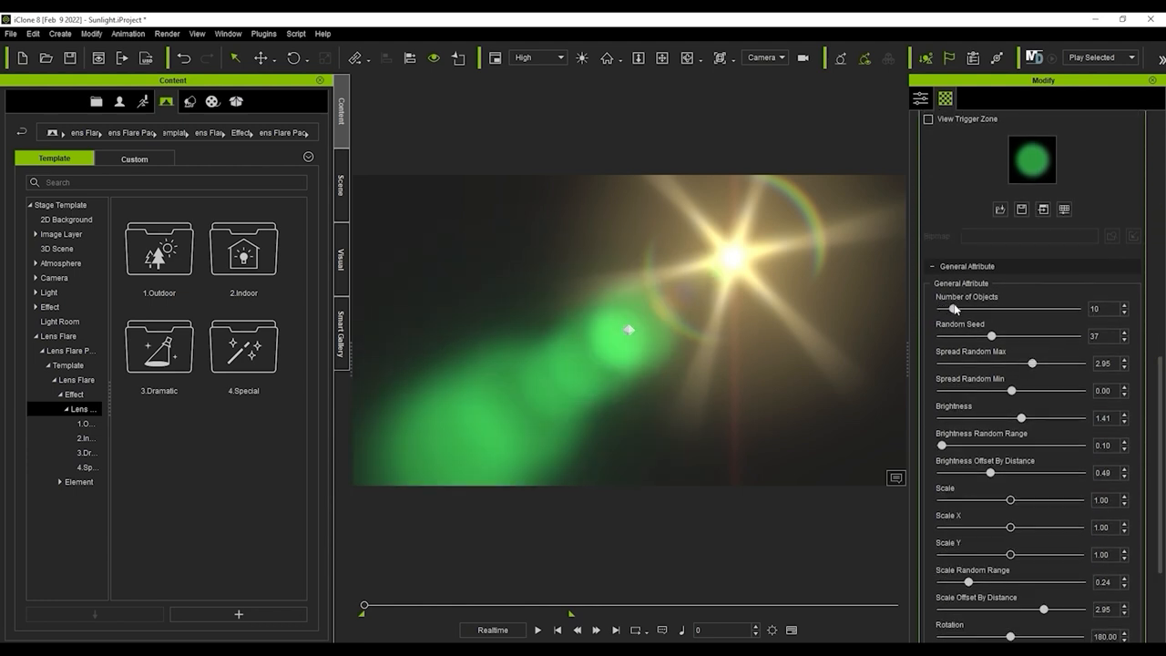
{"action": "left_click_drag", "start_coordinate": [953, 308], "coordinate": [940, 308]}
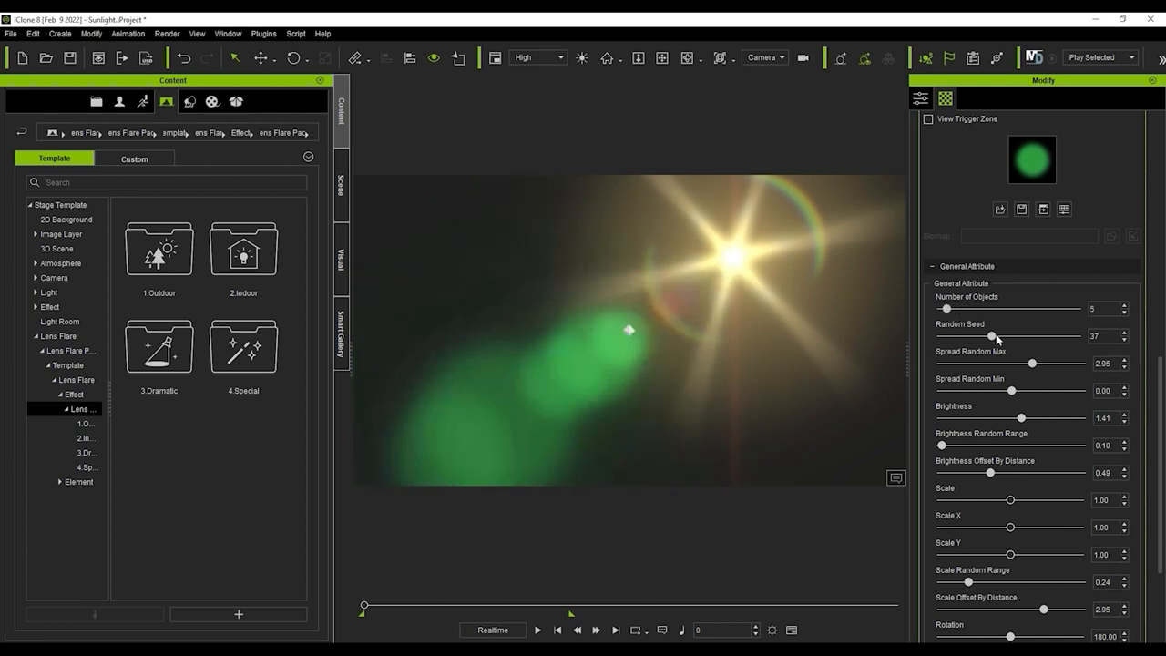
{"action": "left_click_drag", "start_coordinate": [988, 336], "coordinate": [1014, 337]}
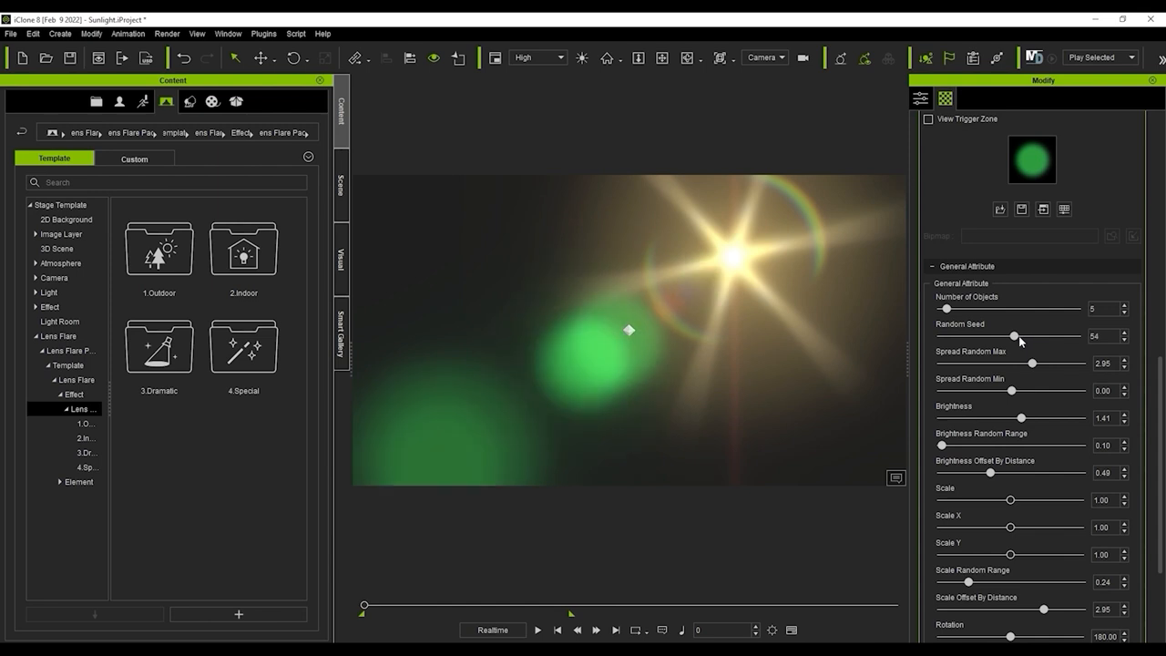
{"action": "left_click_drag", "start_coordinate": [1014, 336], "coordinate": [963, 336]}
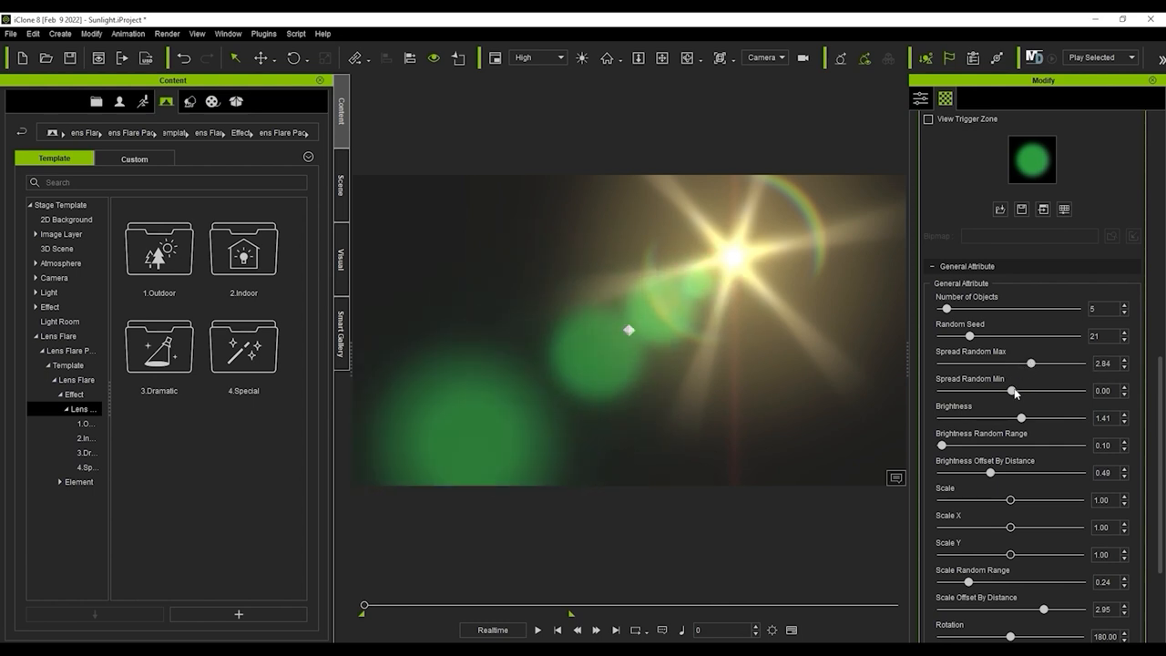
{"action": "left_click_drag", "start_coordinate": [1016, 392], "coordinate": [1012, 392]}
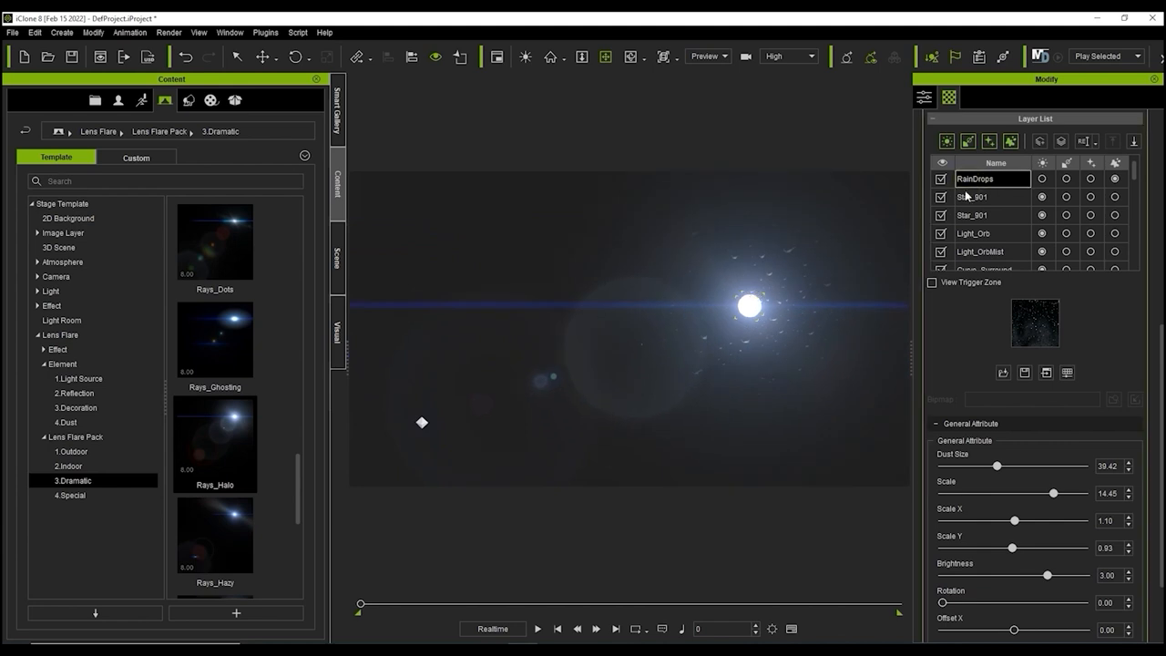
Preview RainDrops dust sizes, return it to about 39, and move the light source.
{"action": "left_click_drag", "start_coordinate": [996, 465], "coordinate": [1067, 466]}
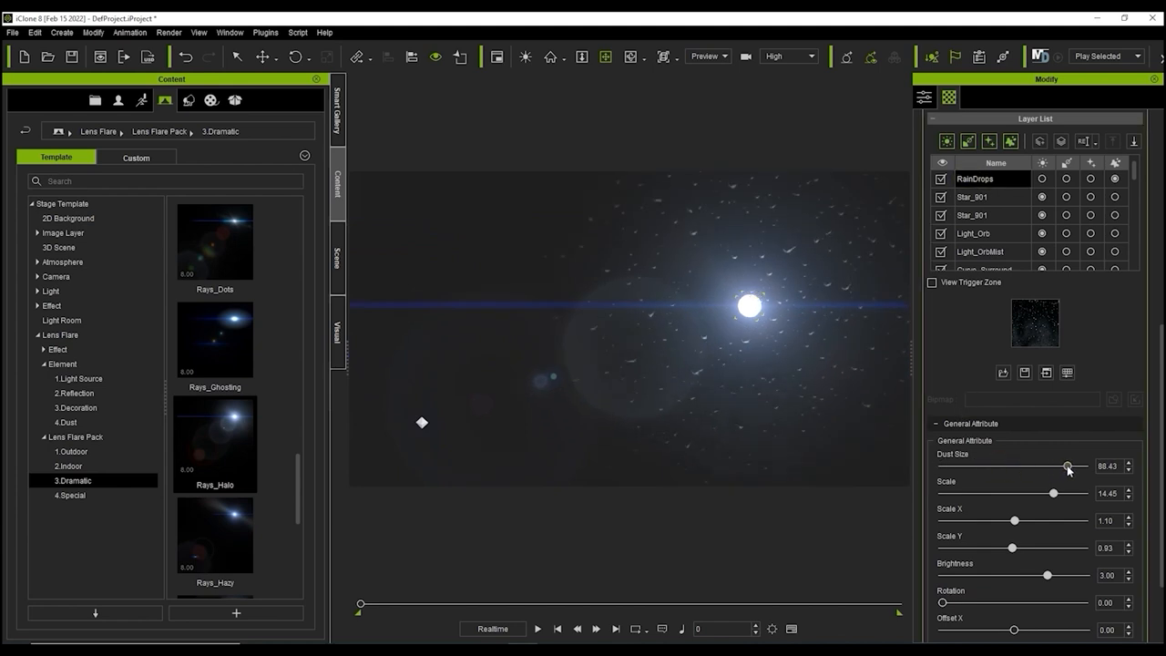
{"action": "left_click_drag", "start_coordinate": [1065, 467], "coordinate": [1031, 466]}
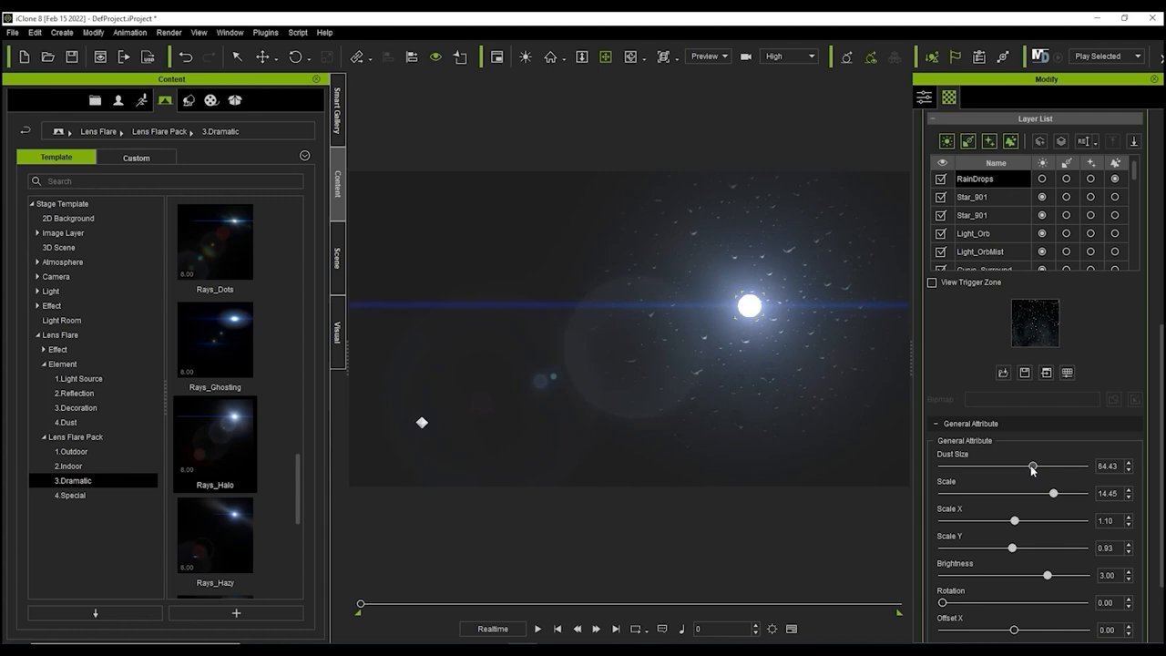
{"action": "left_click_drag", "start_coordinate": [1032, 466], "coordinate": [996, 465]}
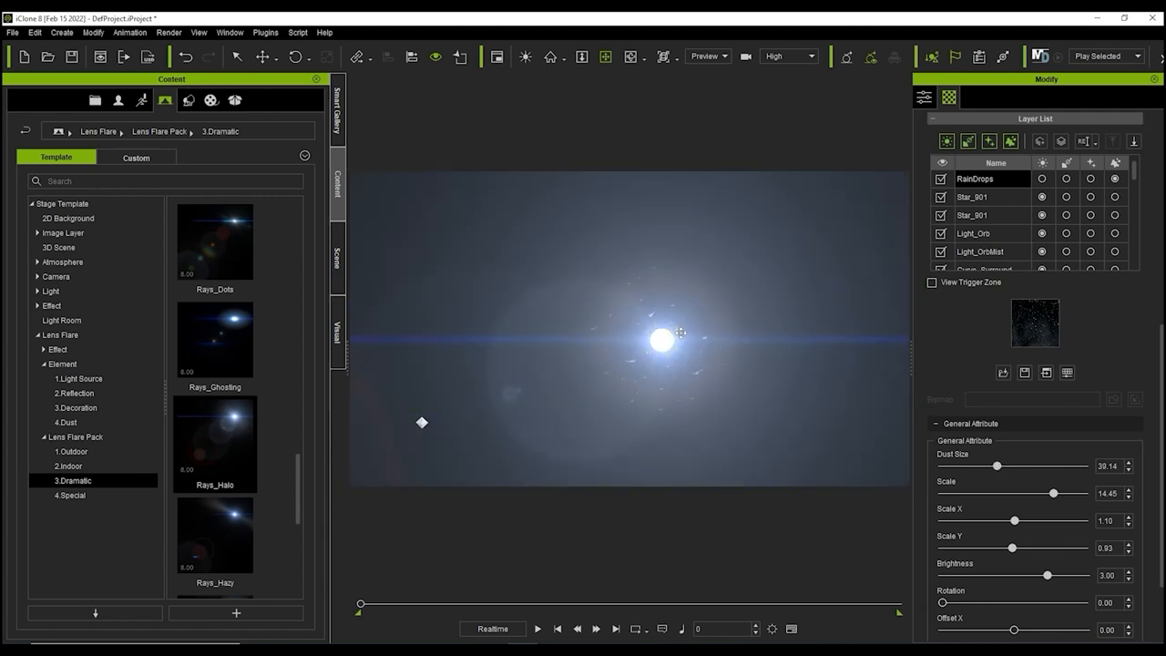
{"action": "left_click_drag", "start_coordinate": [678, 333], "coordinate": [815, 327]}
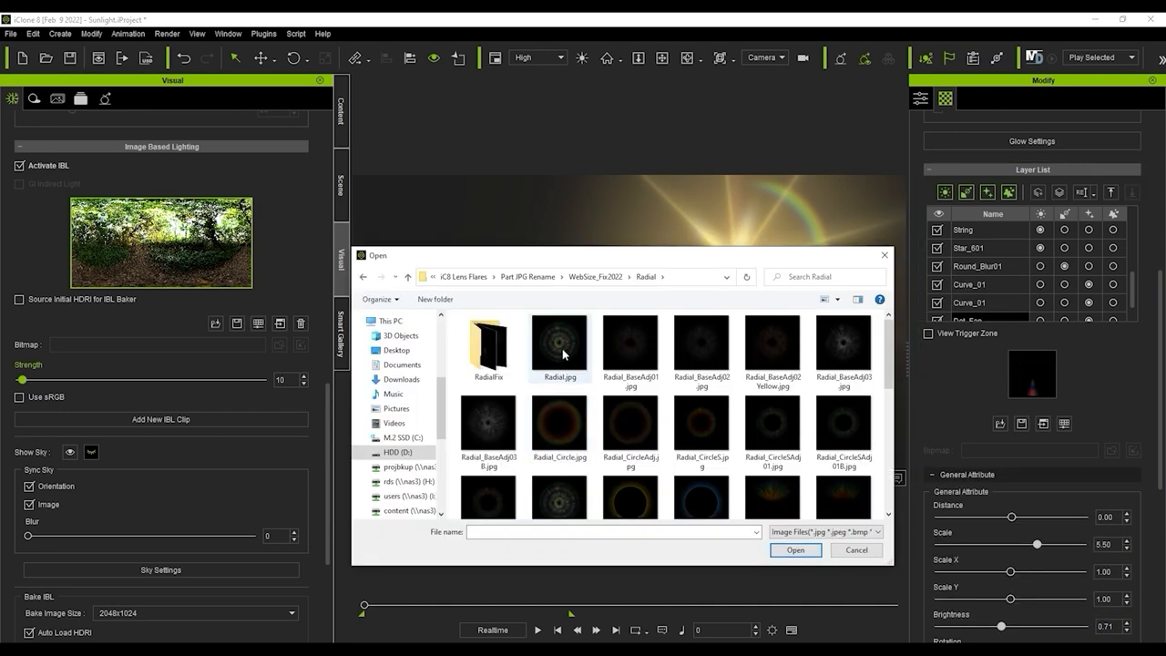
Pick Radial.jpg from the Radial folder as the layer's replacement image.
{"action": "left_click", "coordinate": [855, 549]}
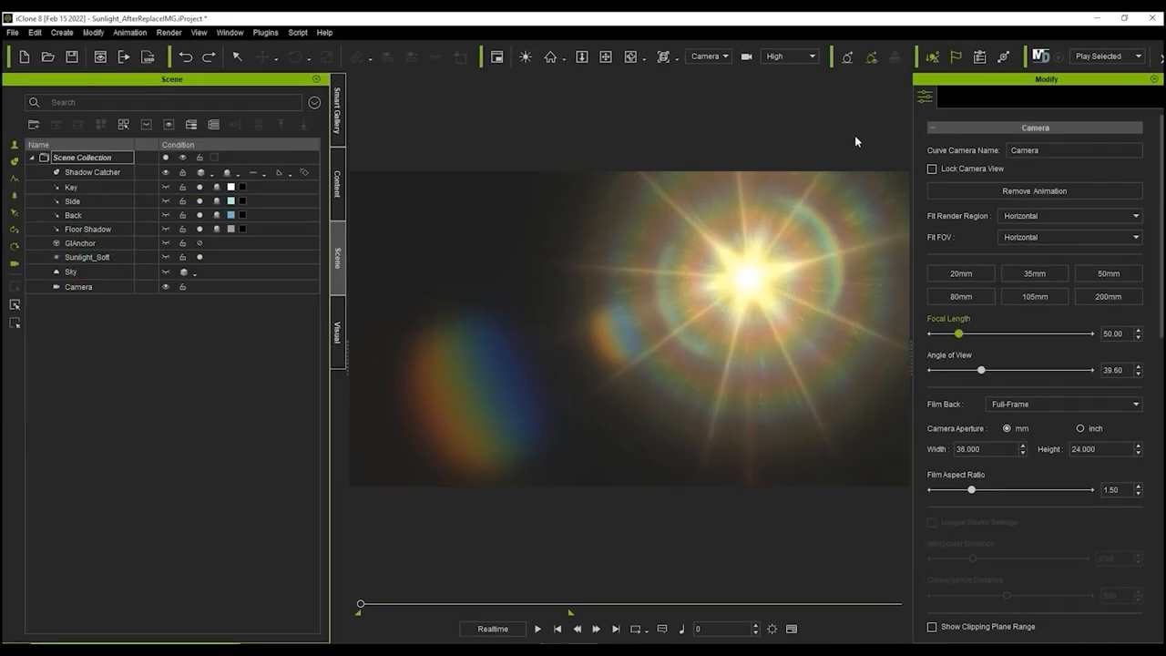
{"action": "mouse_move", "coordinate": [599, 268]}
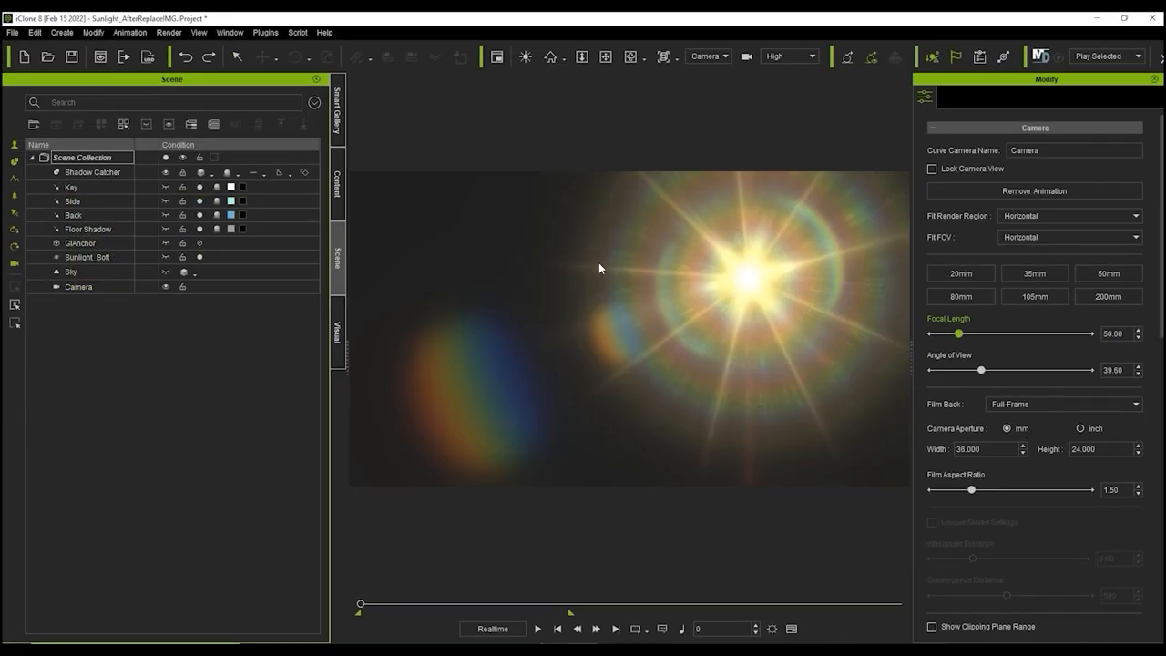
Select Sunlight_Soft in the Scene Manager and switch to the Smart Gallery.
{"action": "left_click", "coordinate": [87, 257]}
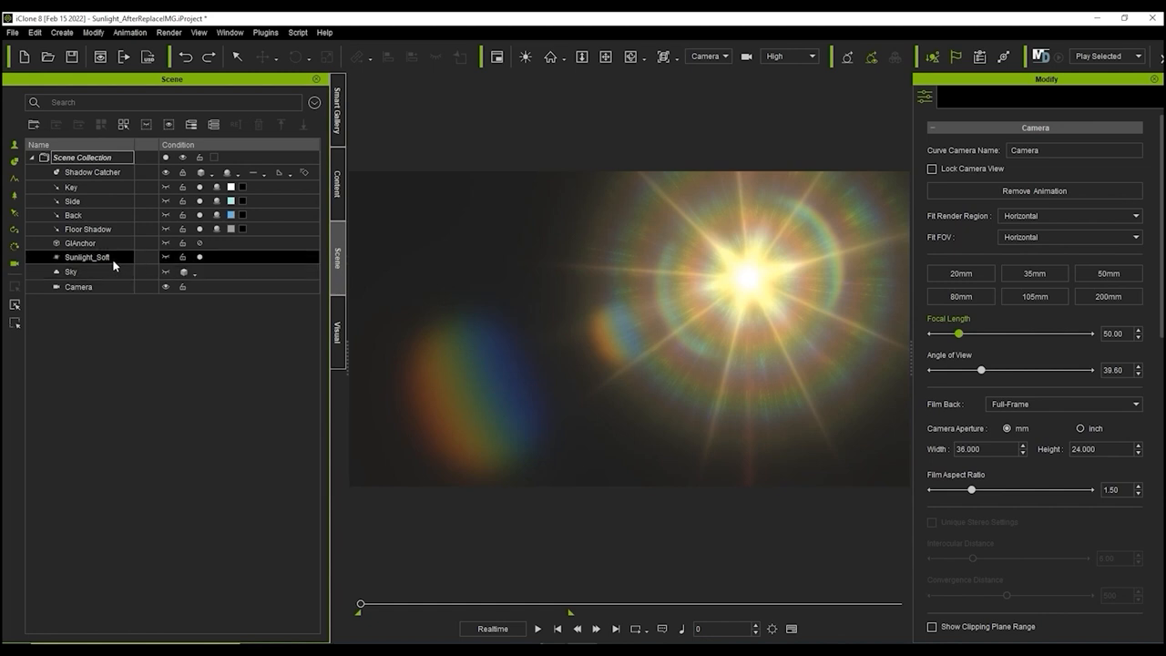
{"action": "left_click", "coordinate": [87, 256]}
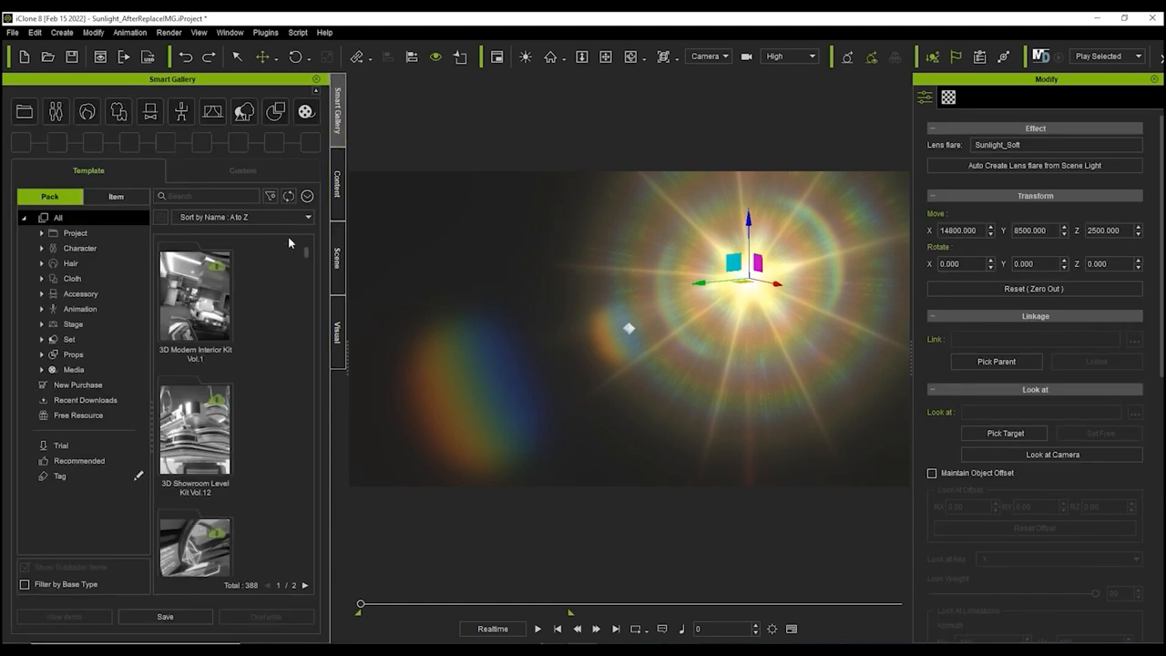
Save the customised flare as 'Sunlight' in the Smart Gallery's Custom location.
{"action": "left_click", "coordinate": [165, 616]}
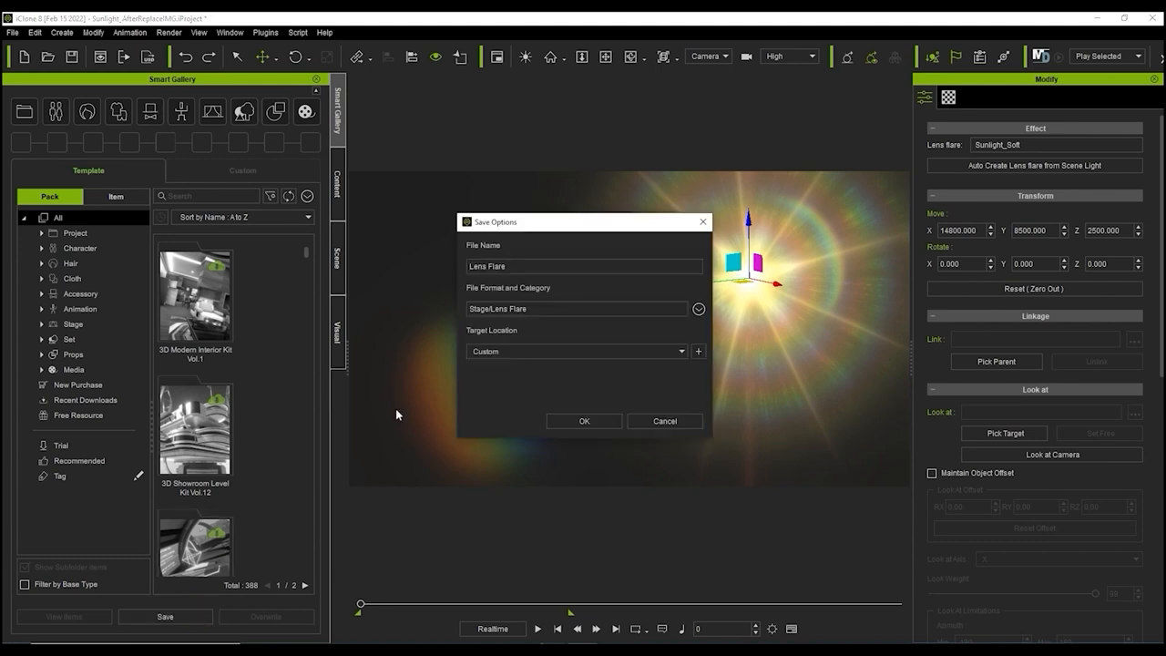
{"action": "type", "text": "Sunlight"}
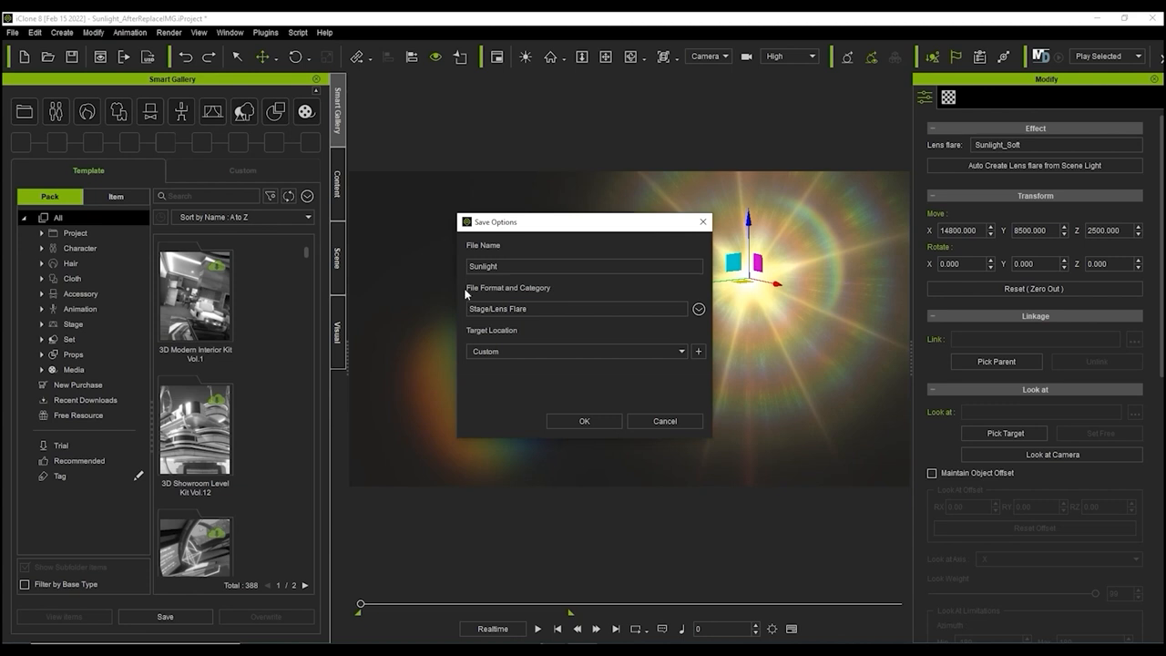
{"action": "mouse_move", "coordinate": [508, 367]}
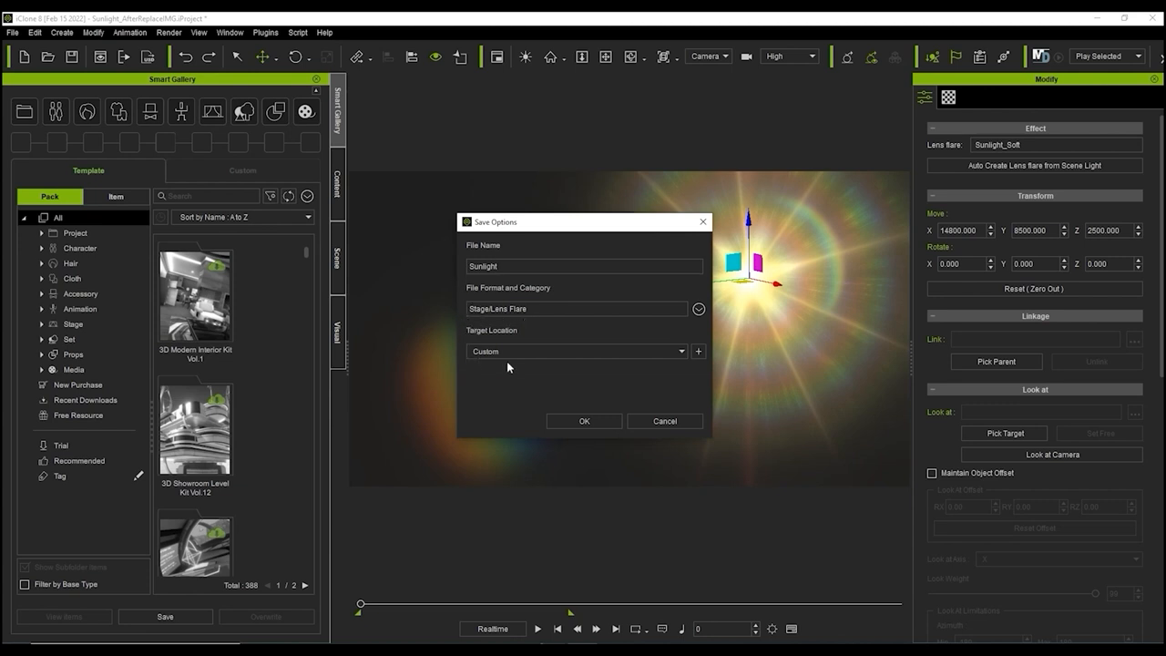
{"action": "left_click", "coordinate": [584, 421]}
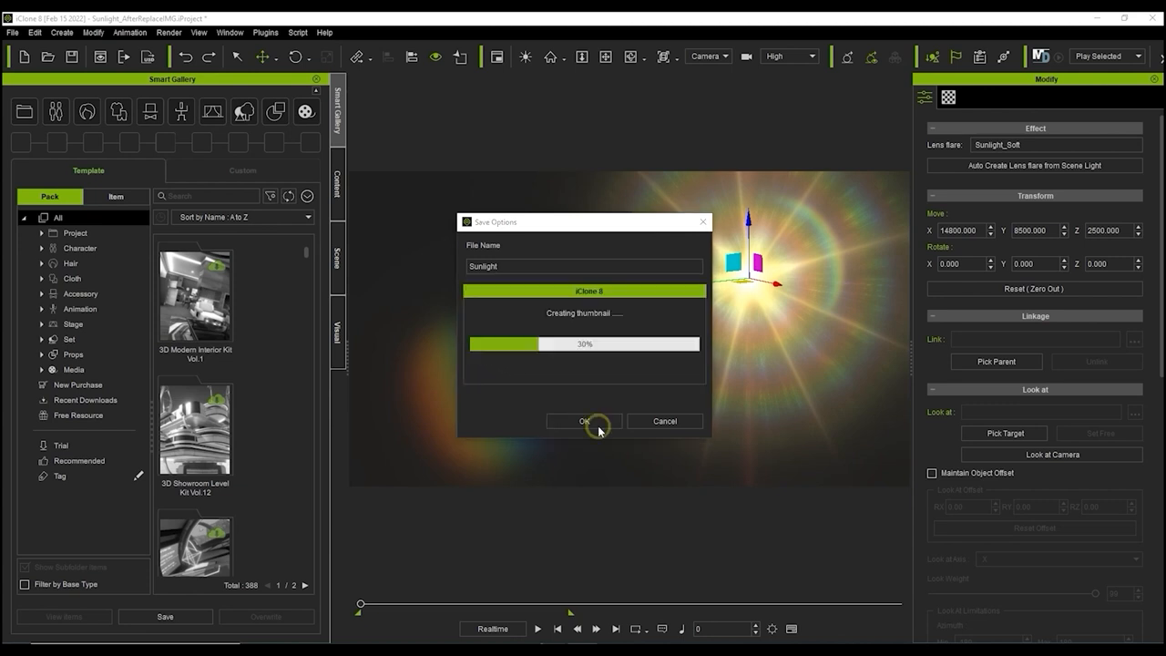
{"action": "left_click", "coordinate": [585, 420]}
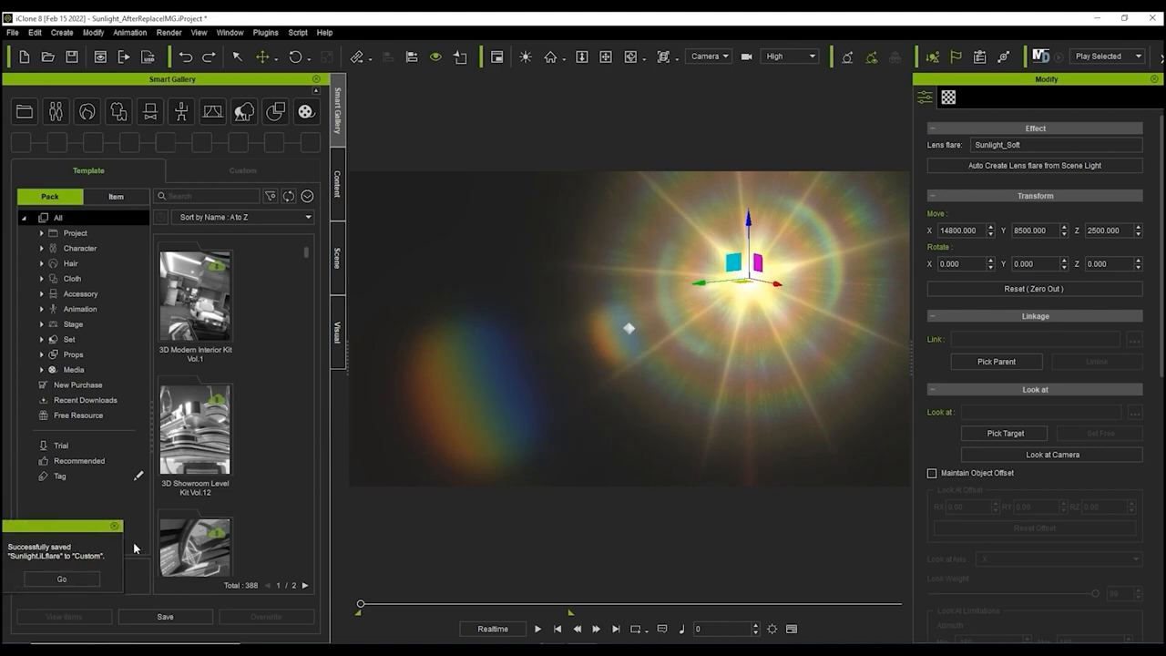
{"action": "left_click", "coordinate": [242, 170]}
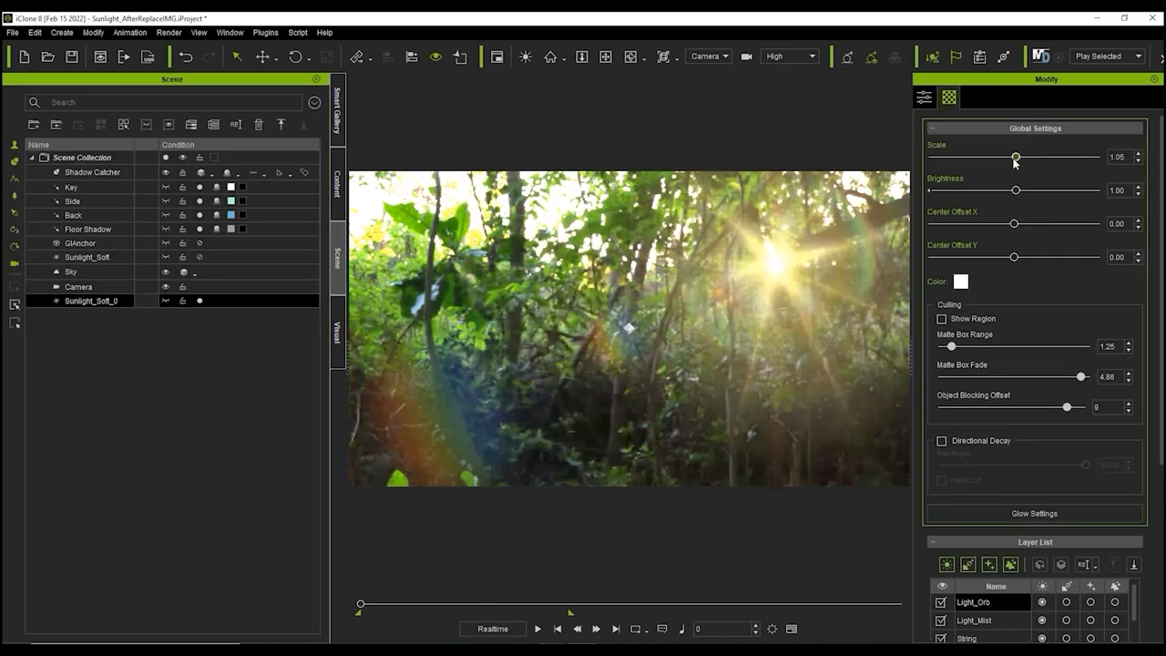
Adjust the Sunlight_Soft_0 flare's Global Settings slider to brighten it (brightness 1.07).
{"action": "left_click_drag", "start_coordinate": [1011, 256], "coordinate": [951, 256]}
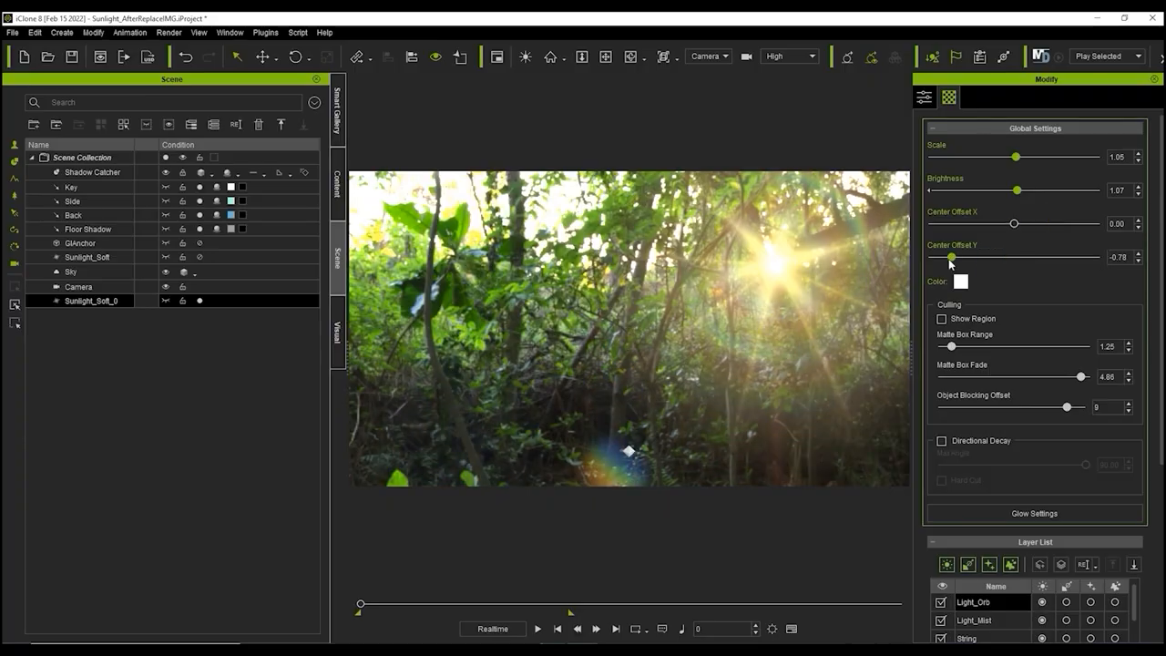